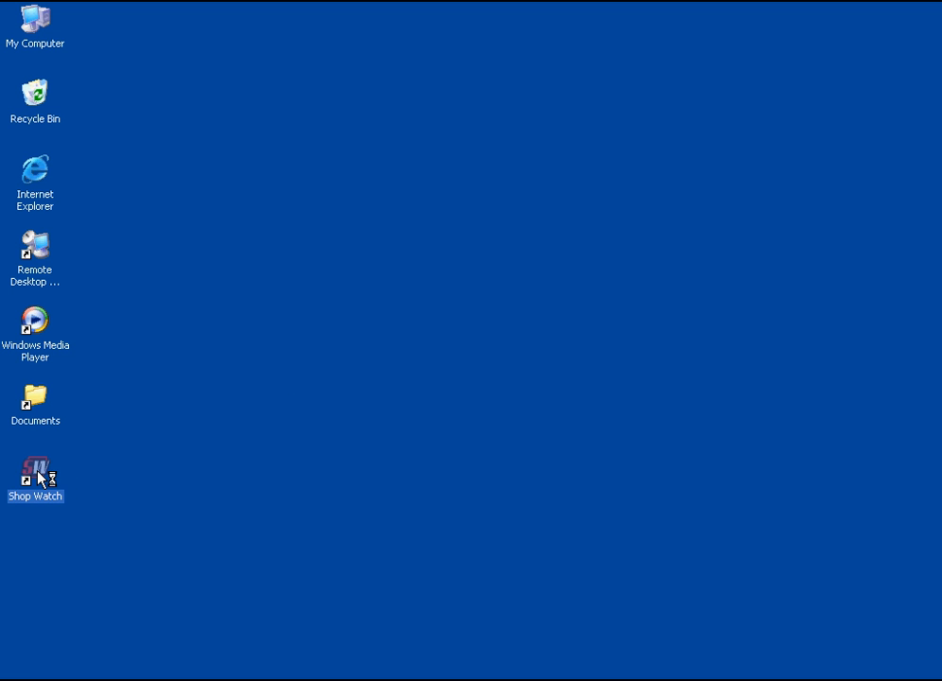
Launch ShopWatch from the desktop and log in with the pre-filled user's password
{"action": "double_click", "coordinate": [34, 477]}
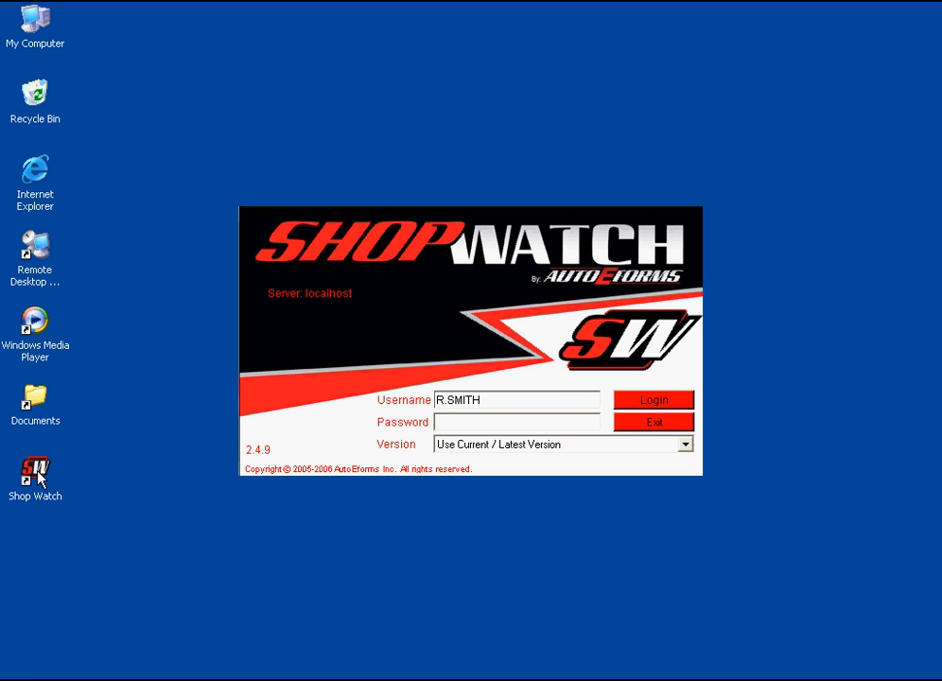
{"action": "left_click", "coordinate": [514, 422]}
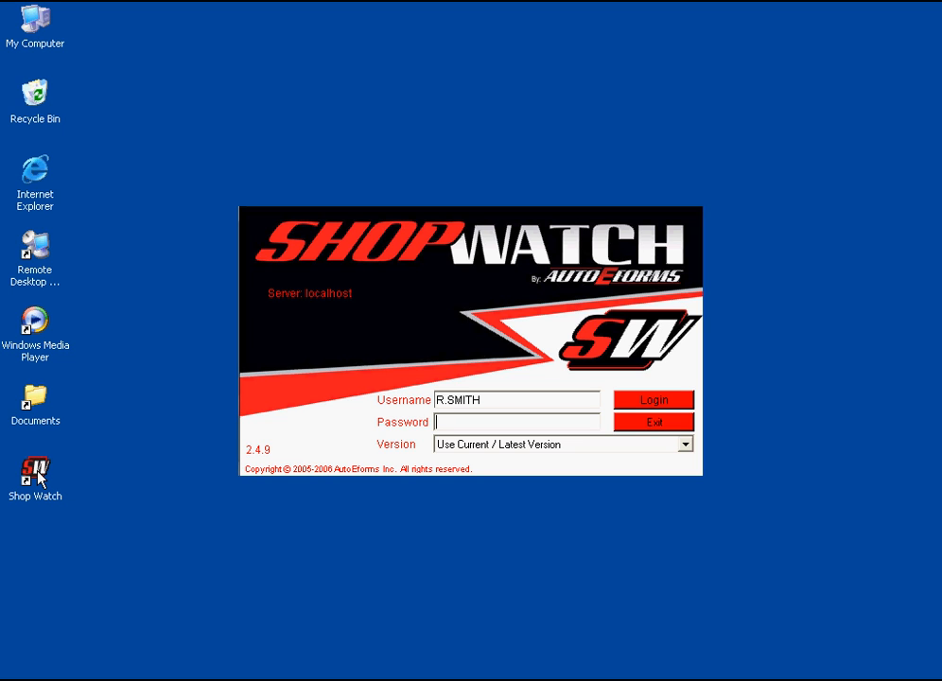
{"action": "left_click", "coordinate": [654, 399]}
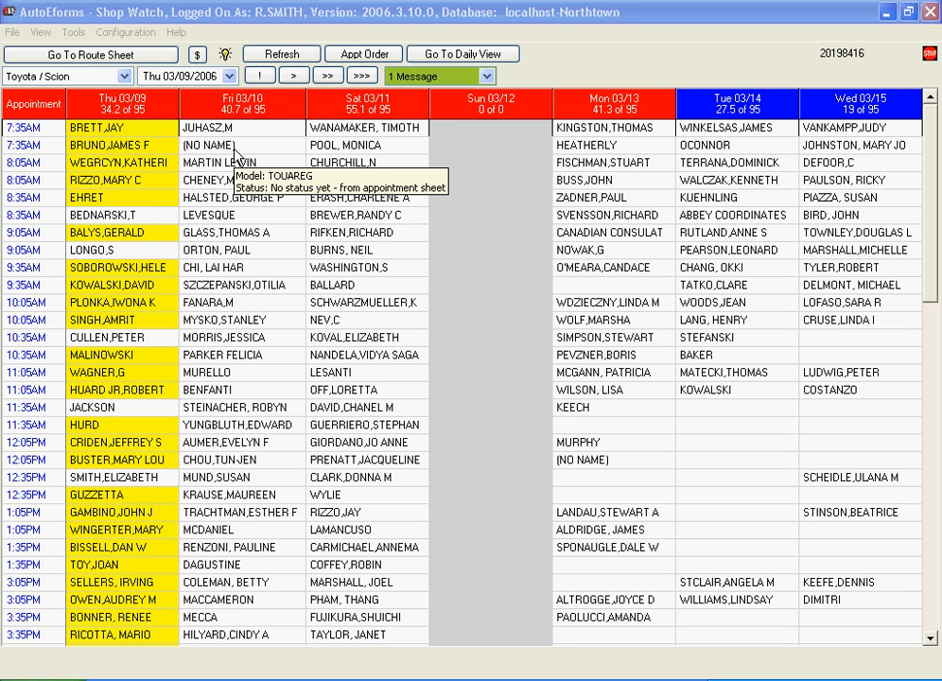
{"action": "mouse_move", "coordinate": [234, 151]}
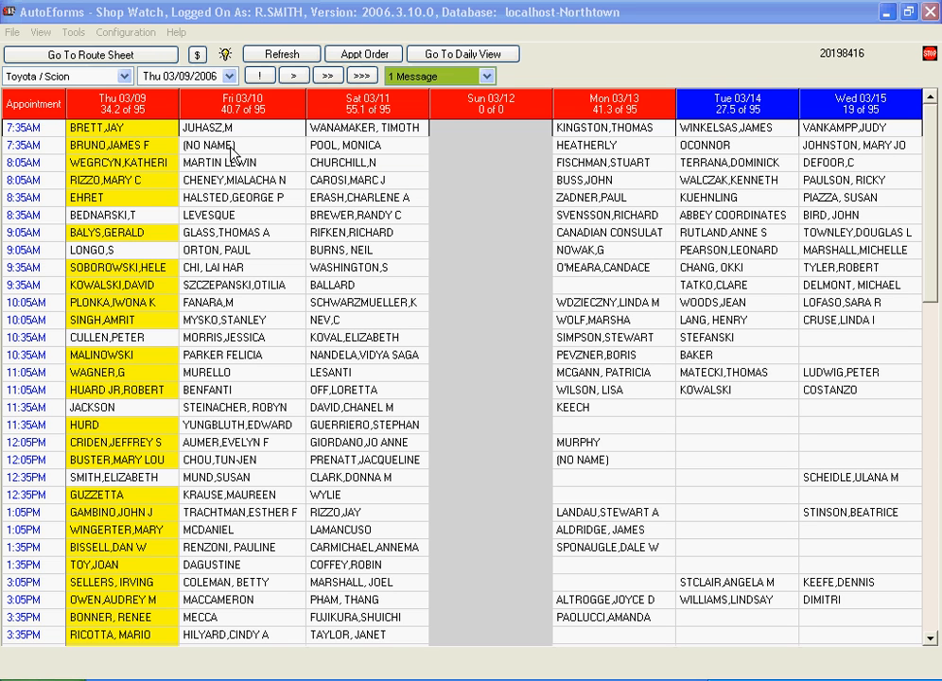
{"action": "mouse_move", "coordinate": [227, 155]}
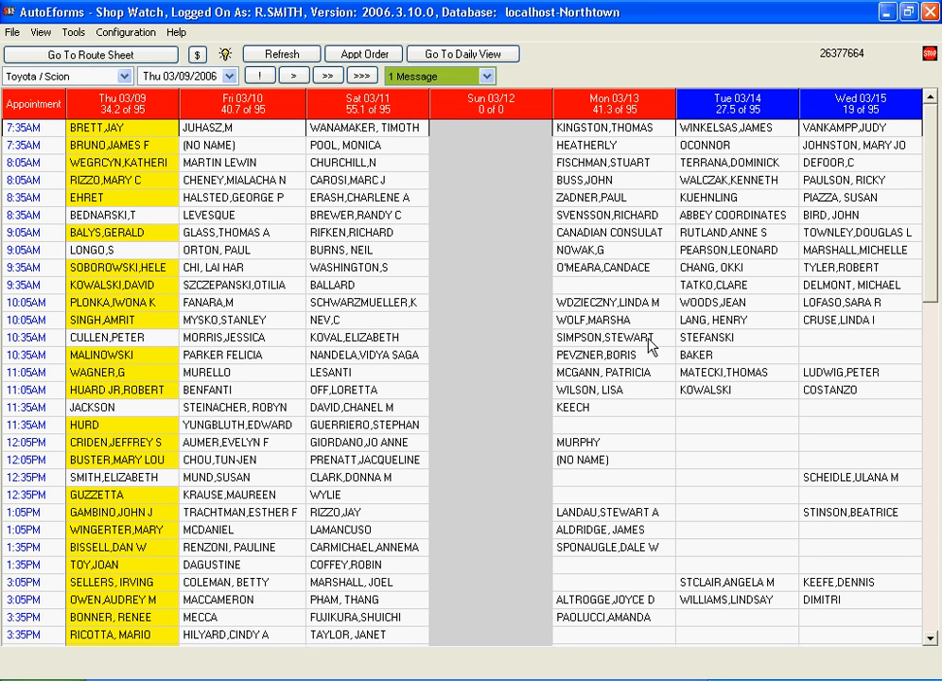
{"action": "mouse_move", "coordinate": [633, 288]}
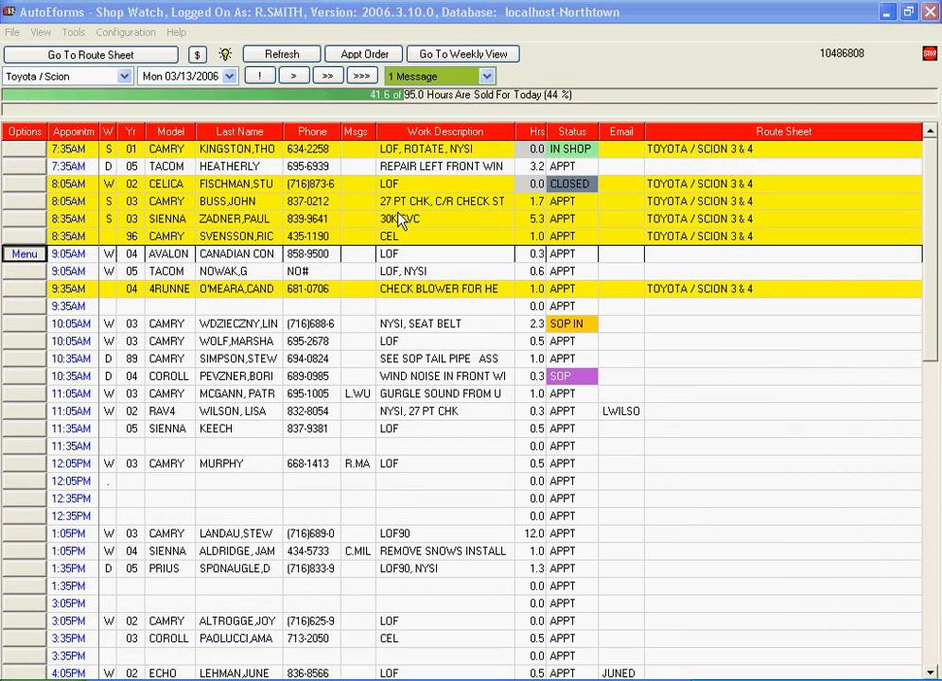
{"action": "mouse_move", "coordinate": [412, 208]}
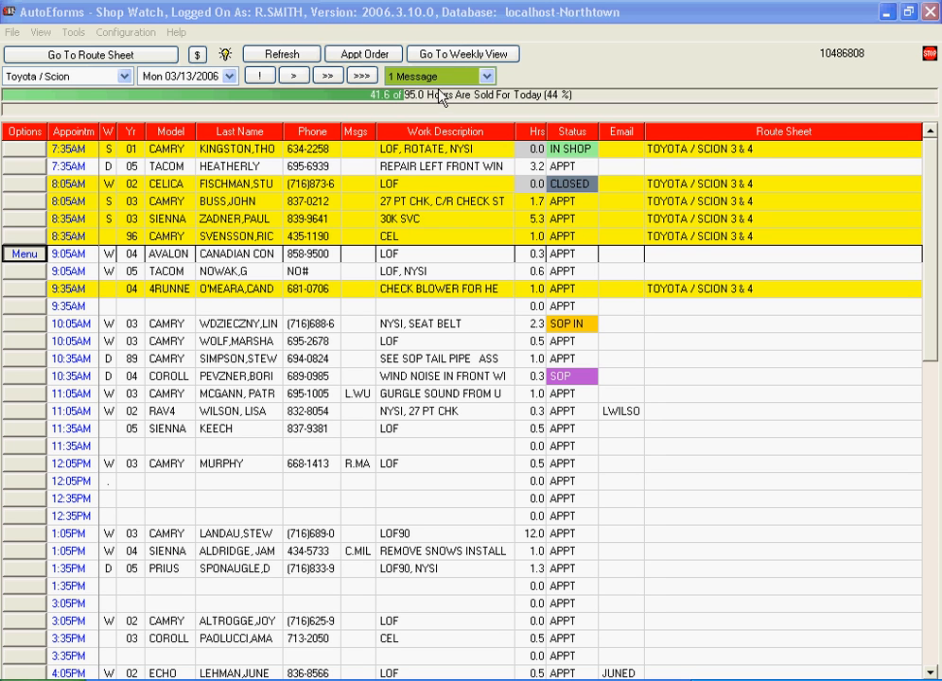
{"action": "mouse_move", "coordinate": [420, 106]}
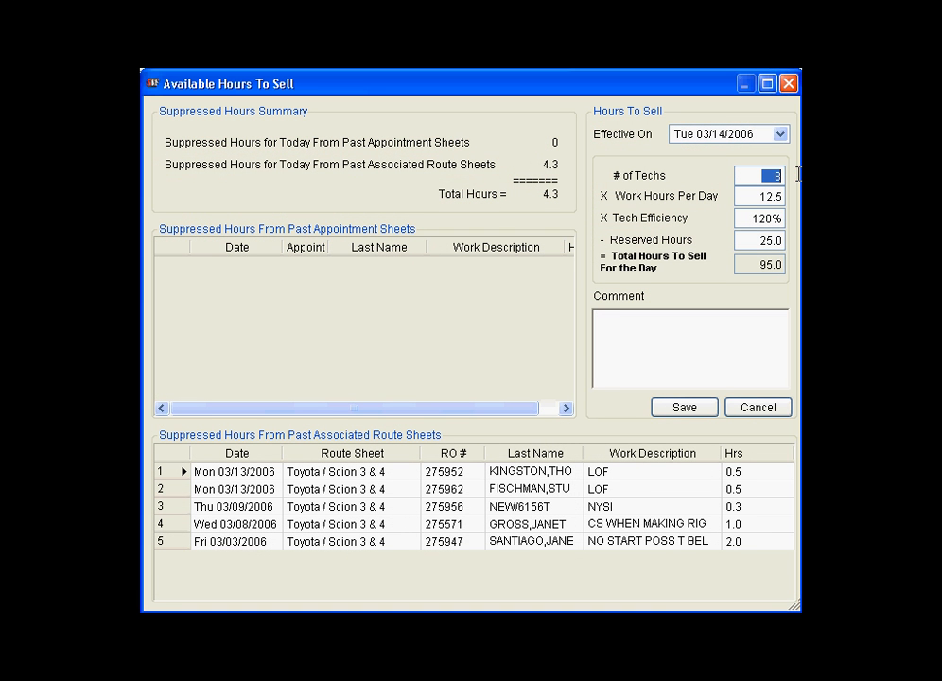
Set # of Techs to 7 with comment 'Fred out Sick' and save, dropping hours to sell to 80
{"action": "type", "text": "7"}
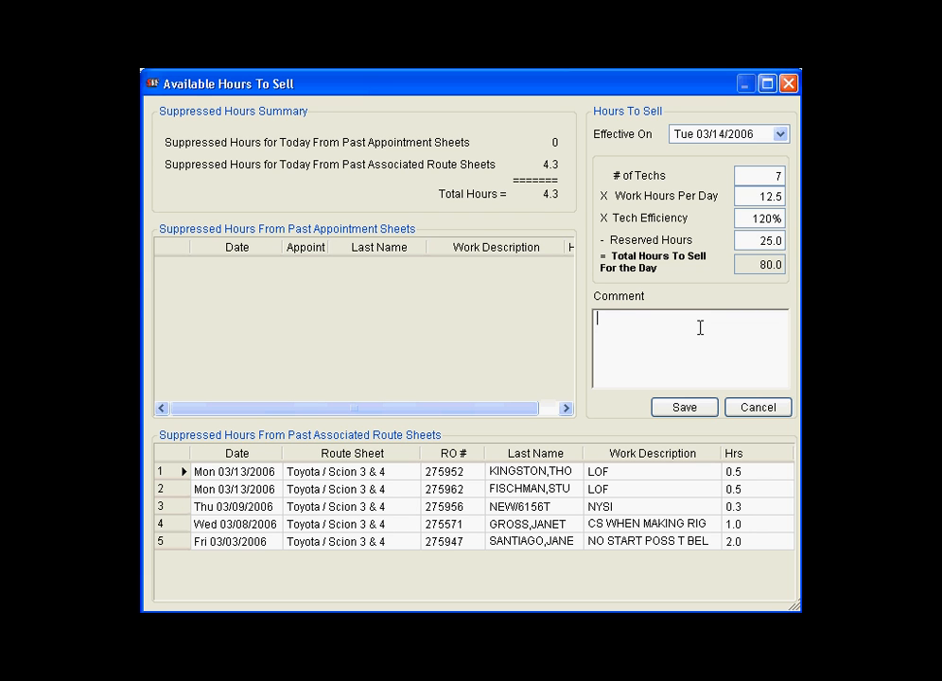
{"action": "type", "text": "Fred out Sick"}
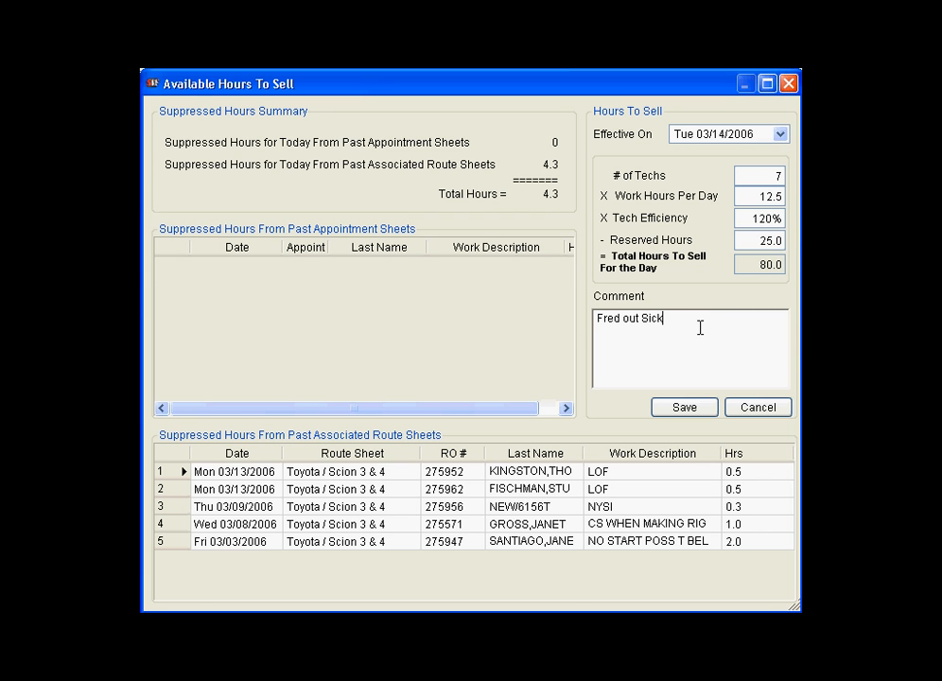
{"action": "left_click", "coordinate": [685, 407]}
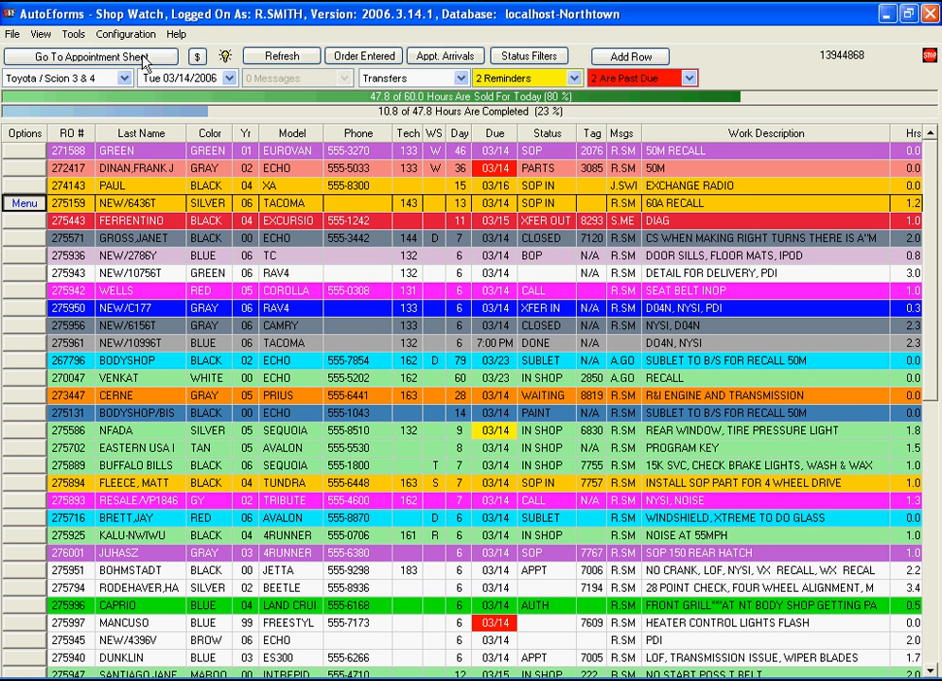
{"action": "left_click", "coordinate": [566, 204]}
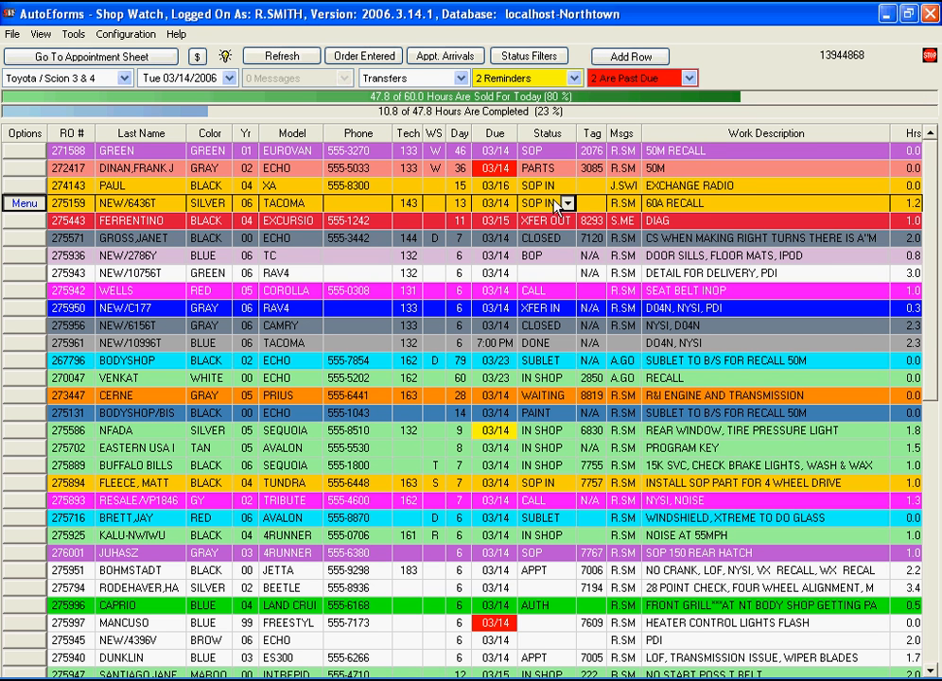
{"action": "mouse_move", "coordinate": [547, 219]}
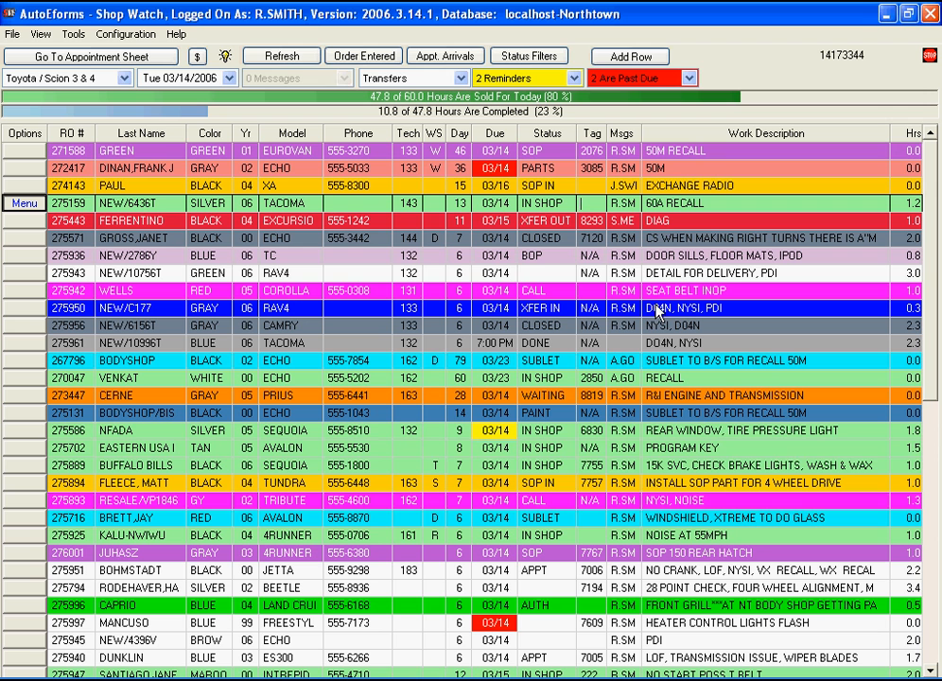
{"action": "mouse_move", "coordinate": [677, 283]}
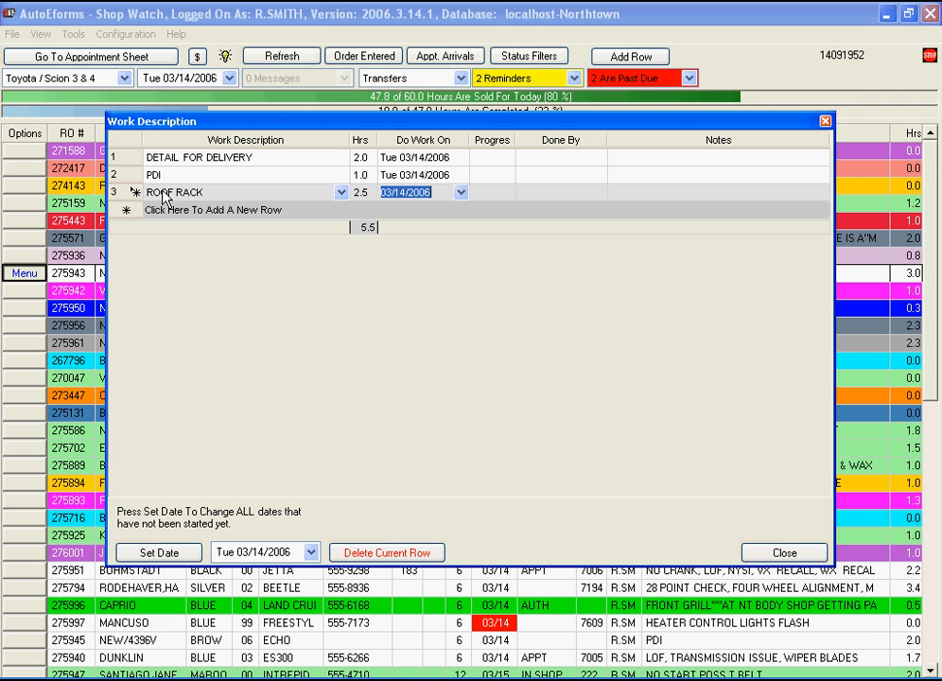
Add a ROOF RACK row, 2.5 hrs, Do Work On 03/14/2006, in the Work Description window
{"action": "left_click", "coordinate": [783, 552]}
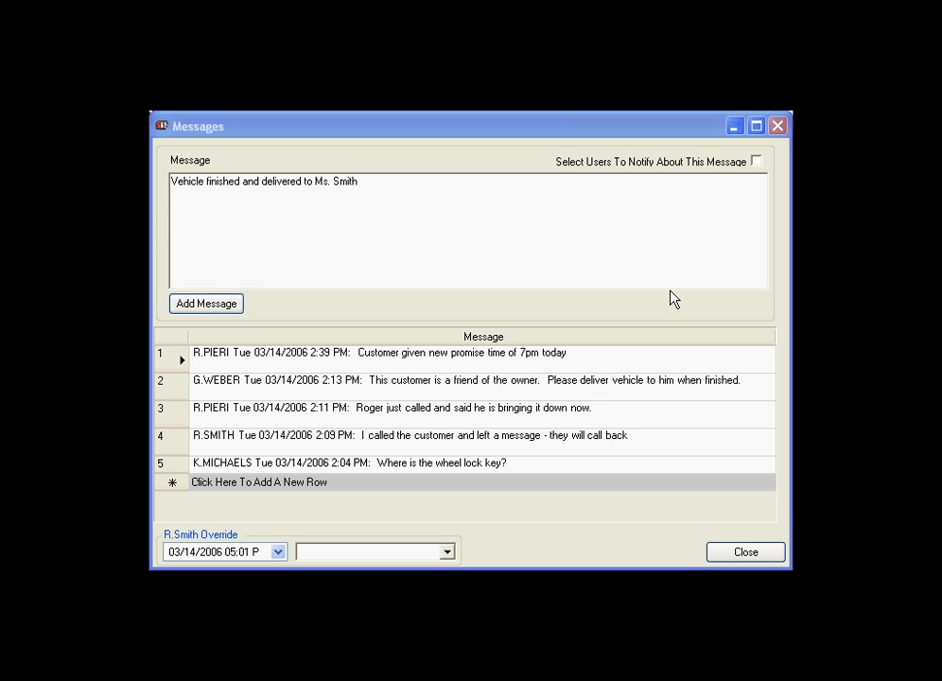
{"action": "mouse_move", "coordinate": [533, 472]}
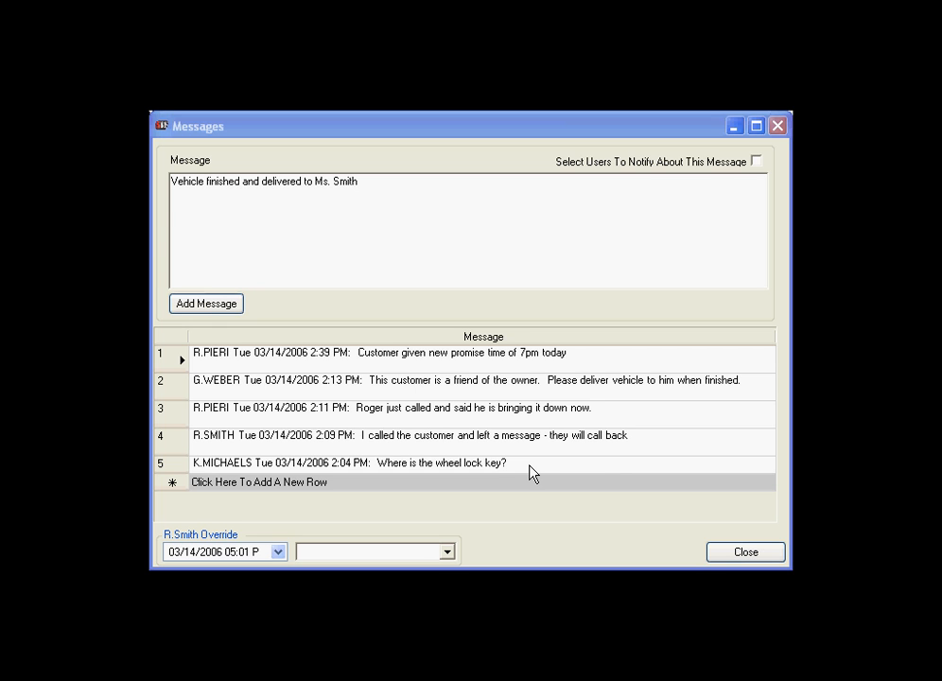
{"action": "mouse_move", "coordinate": [525, 452]}
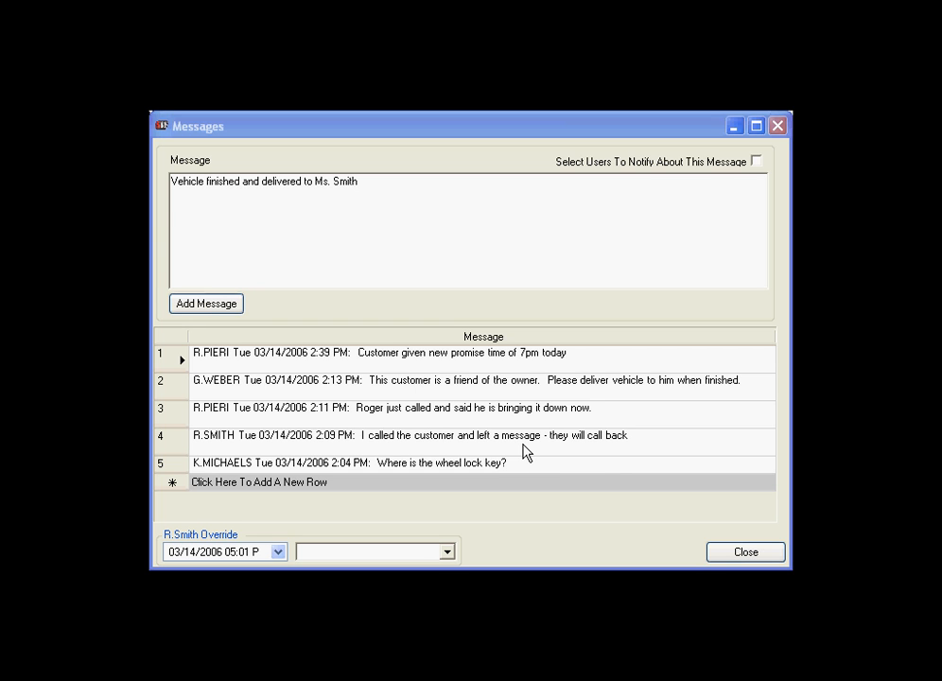
{"action": "mouse_move", "coordinate": [525, 419]}
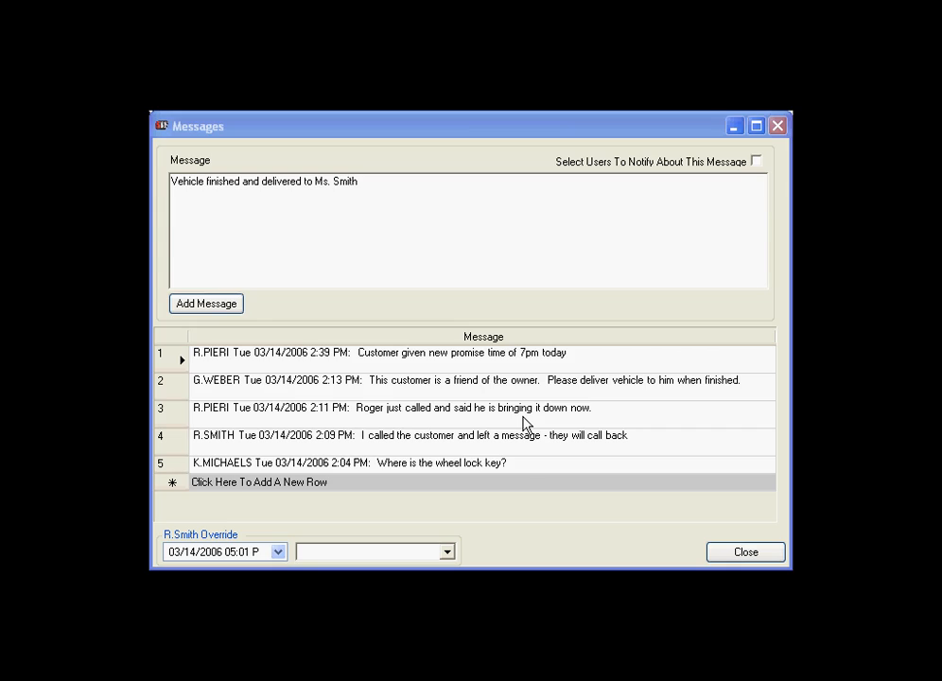
Enter a message noting the vehicle was finished and delivered to the customer
{"action": "left_click", "coordinate": [745, 552]}
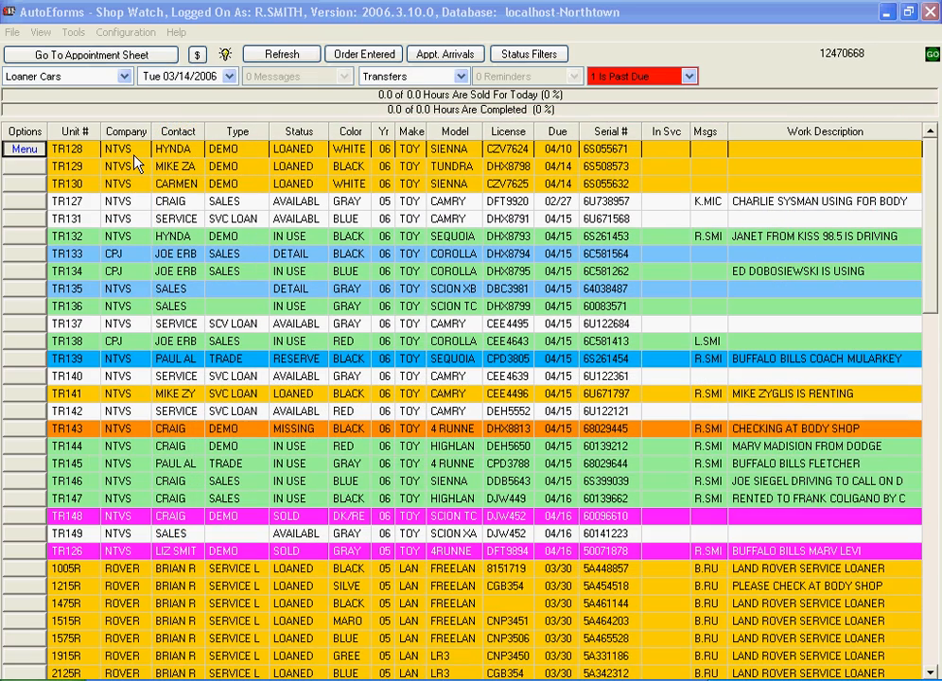
{"action": "mouse_move", "coordinate": [110, 90]}
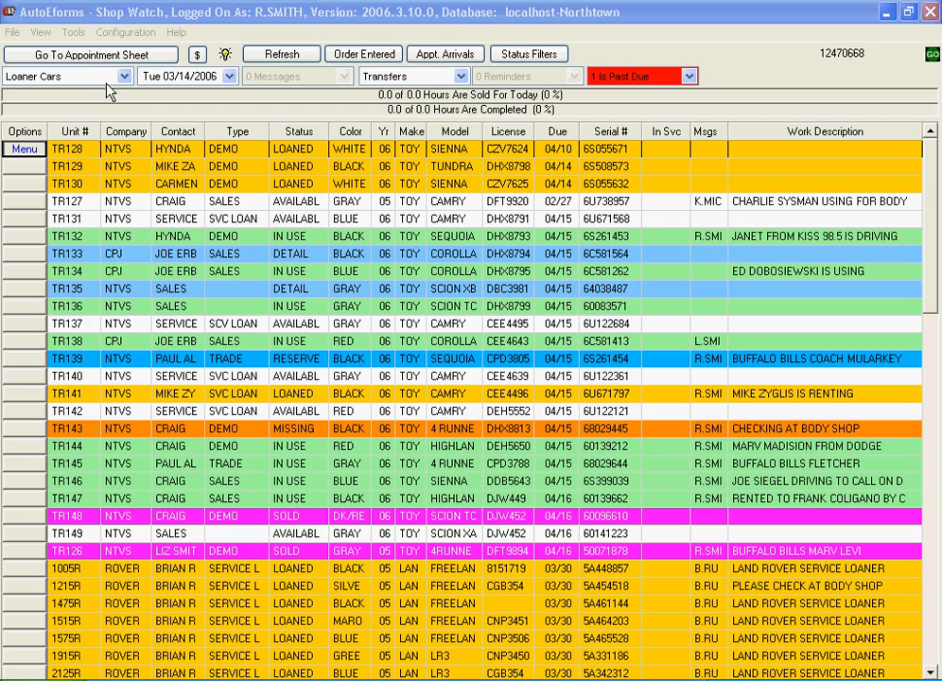
{"action": "left_click", "coordinate": [66, 76]}
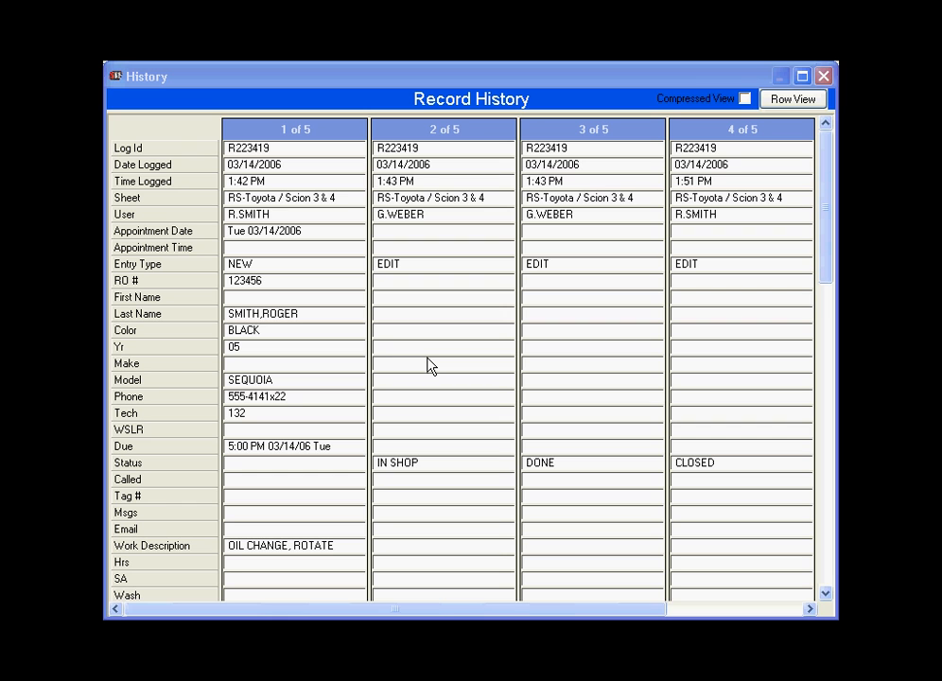
{"action": "mouse_move", "coordinate": [333, 352]}
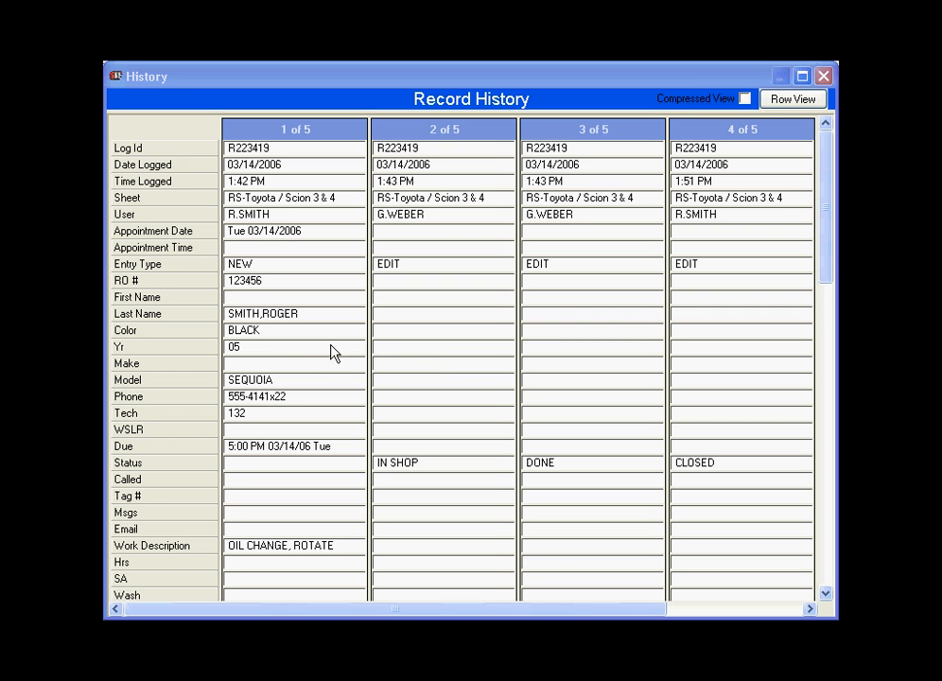
{"action": "mouse_move", "coordinate": [306, 363]}
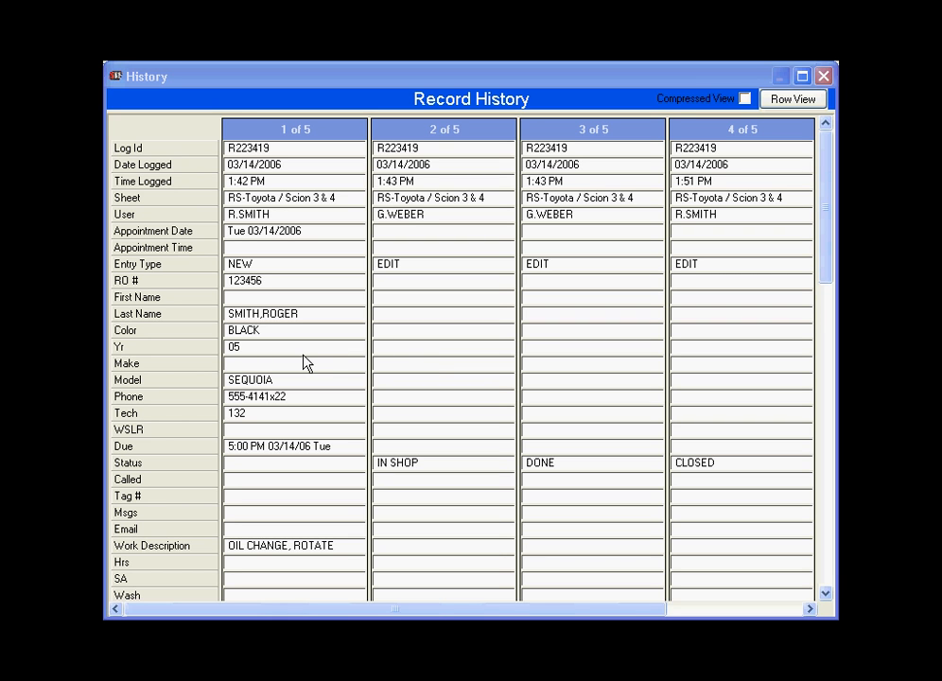
{"action": "mouse_move", "coordinate": [420, 445]}
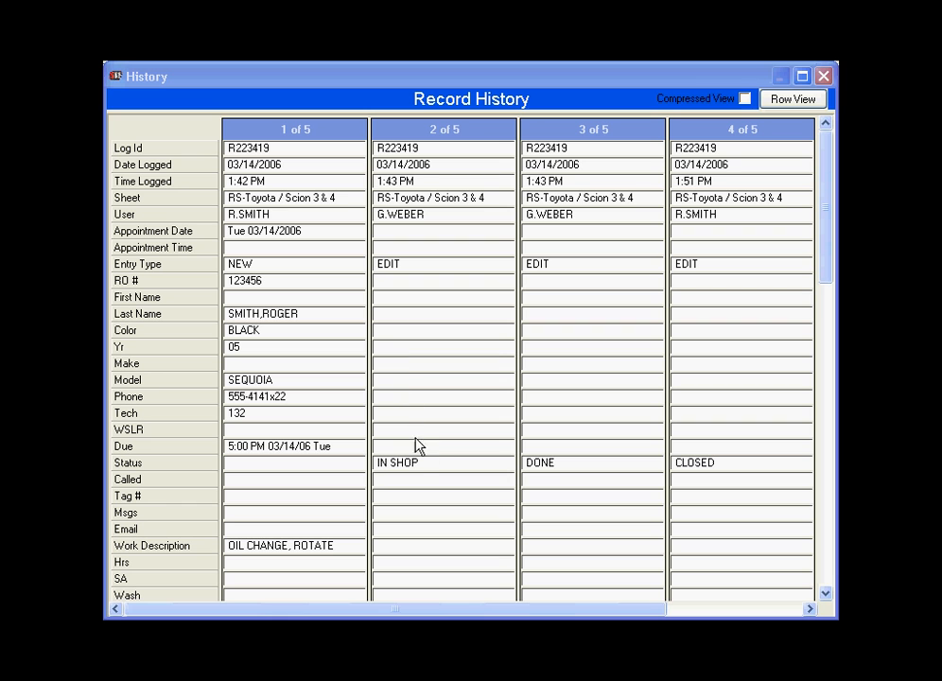
{"action": "mouse_move", "coordinate": [431, 471]}
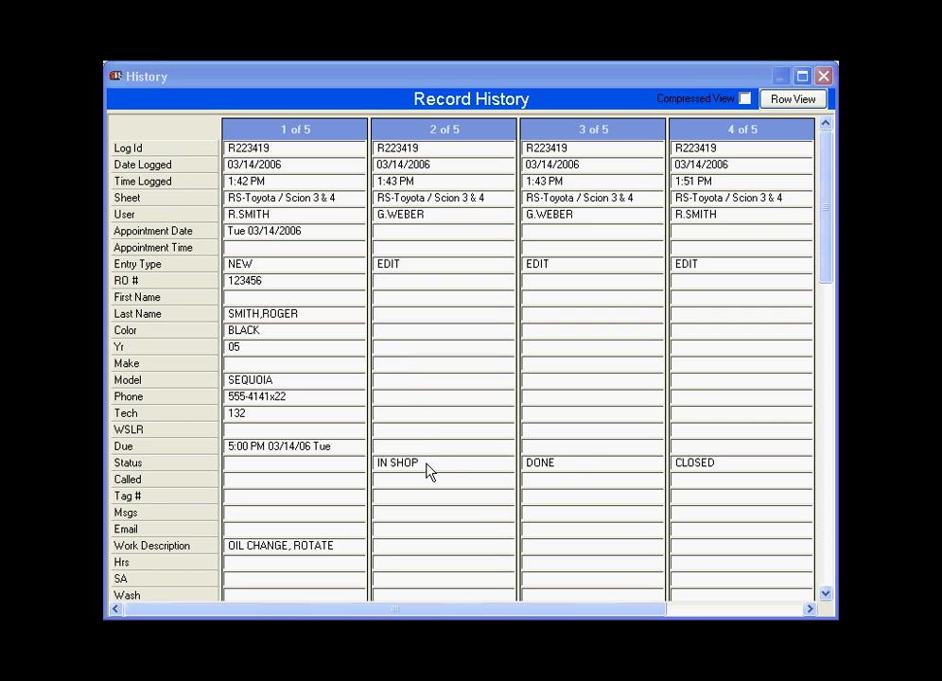
{"action": "mouse_move", "coordinate": [575, 471]}
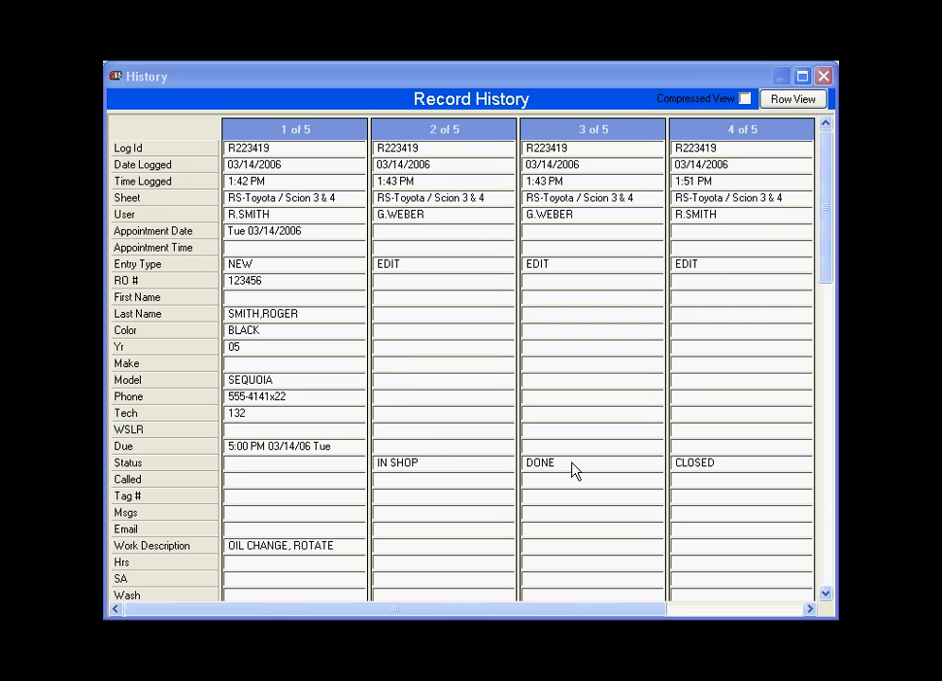
{"action": "mouse_move", "coordinate": [613, 473]}
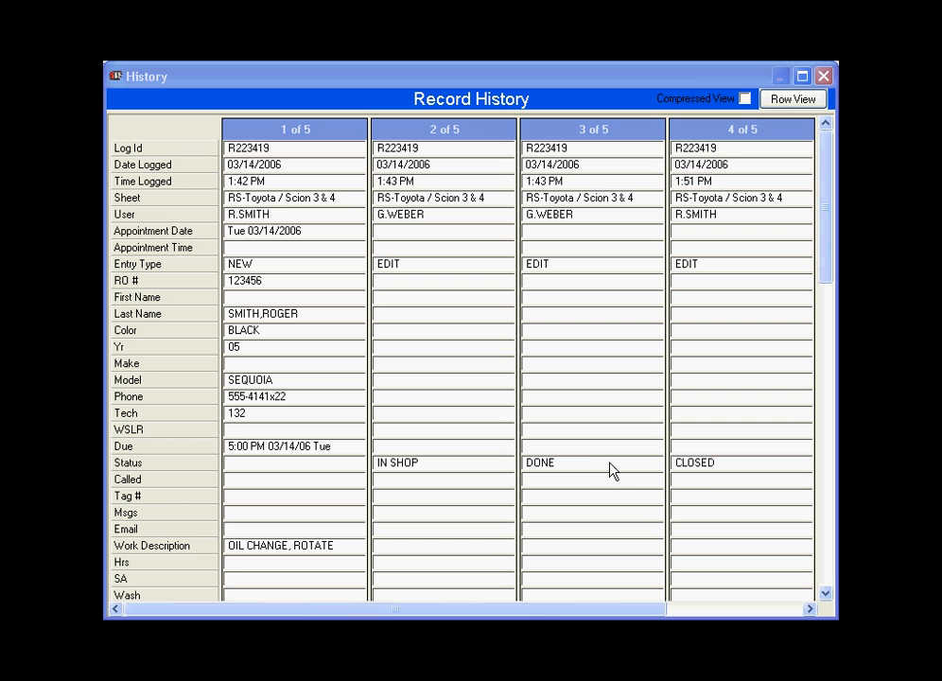
{"action": "mouse_move", "coordinate": [698, 477]}
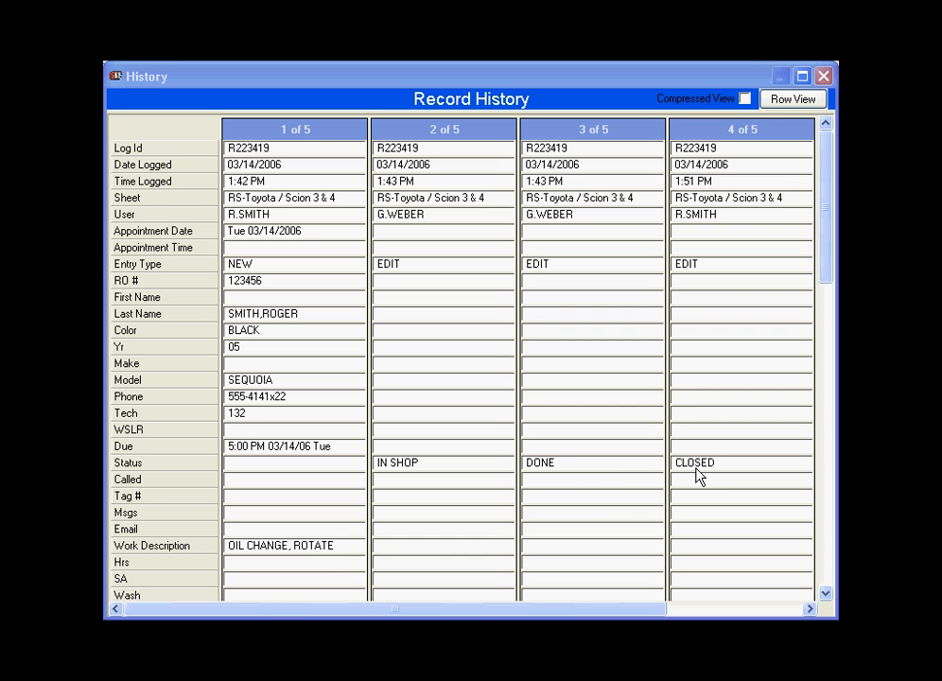
{"action": "mouse_move", "coordinate": [662, 463]}
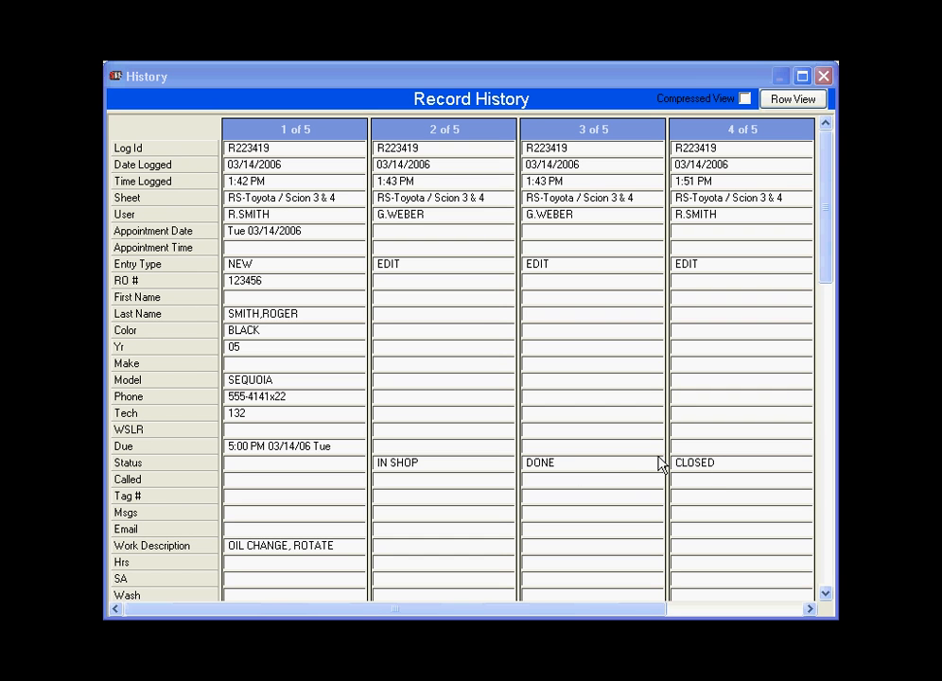
{"action": "mouse_move", "coordinate": [571, 295]}
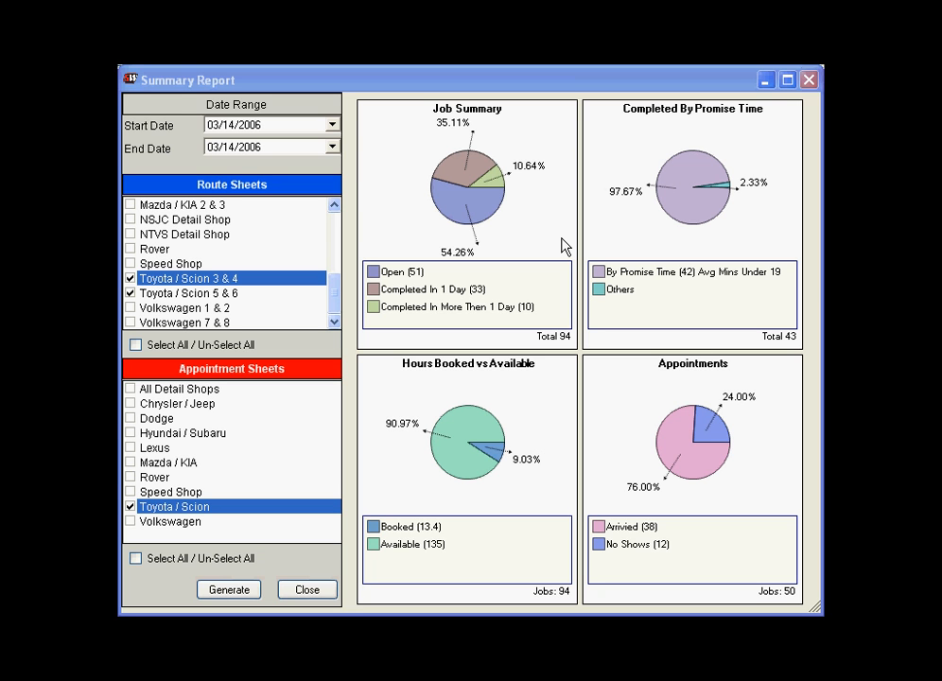
{"action": "mouse_move", "coordinate": [585, 242]}
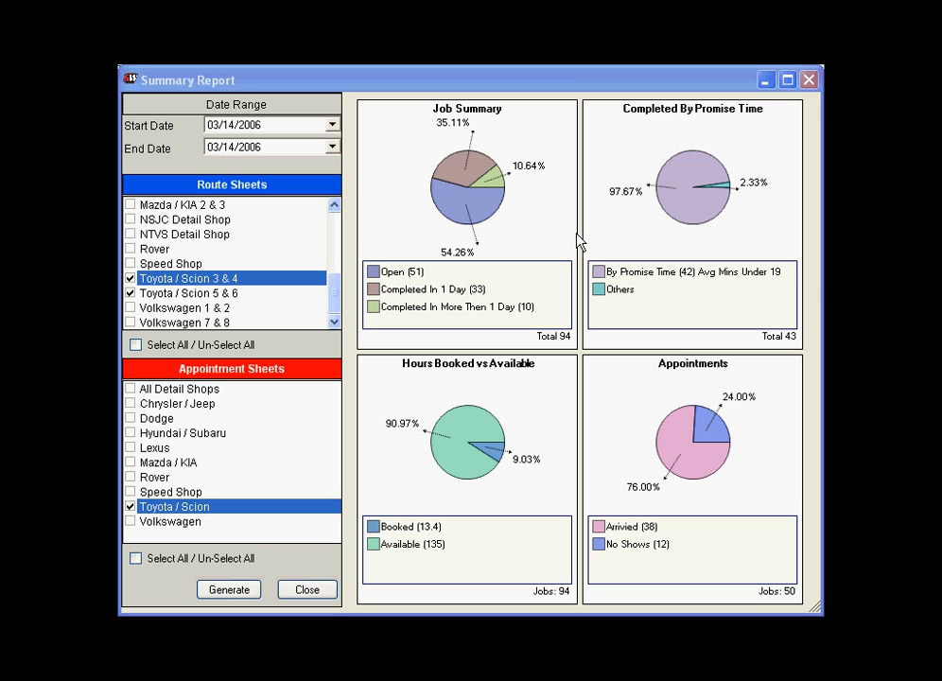
{"action": "mouse_move", "coordinate": [518, 234]}
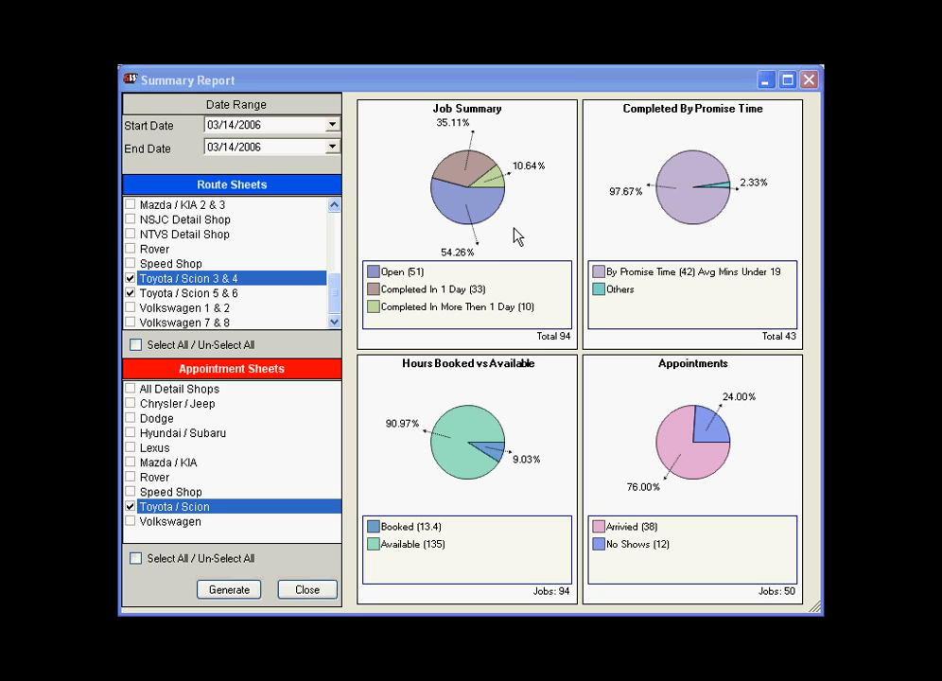
{"action": "mouse_move", "coordinate": [639, 223]}
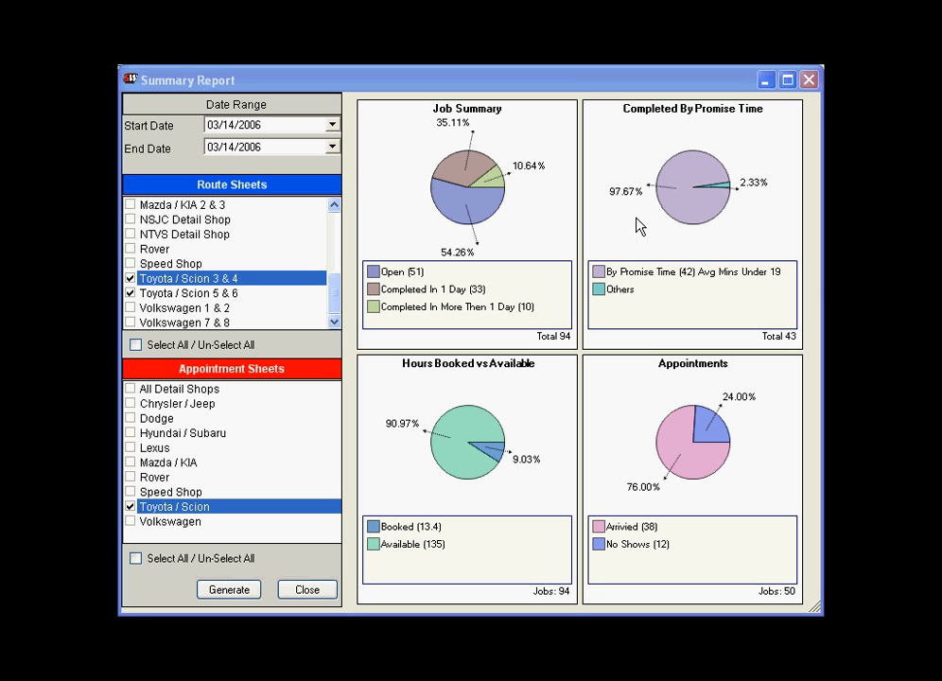
{"action": "mouse_move", "coordinate": [564, 311]}
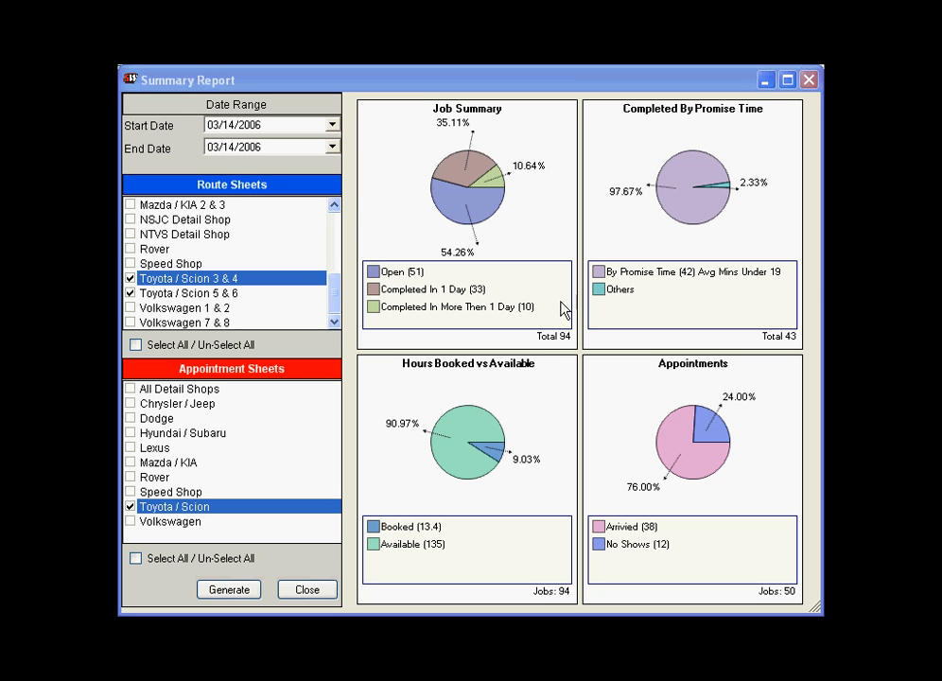
{"action": "mouse_move", "coordinate": [526, 406]}
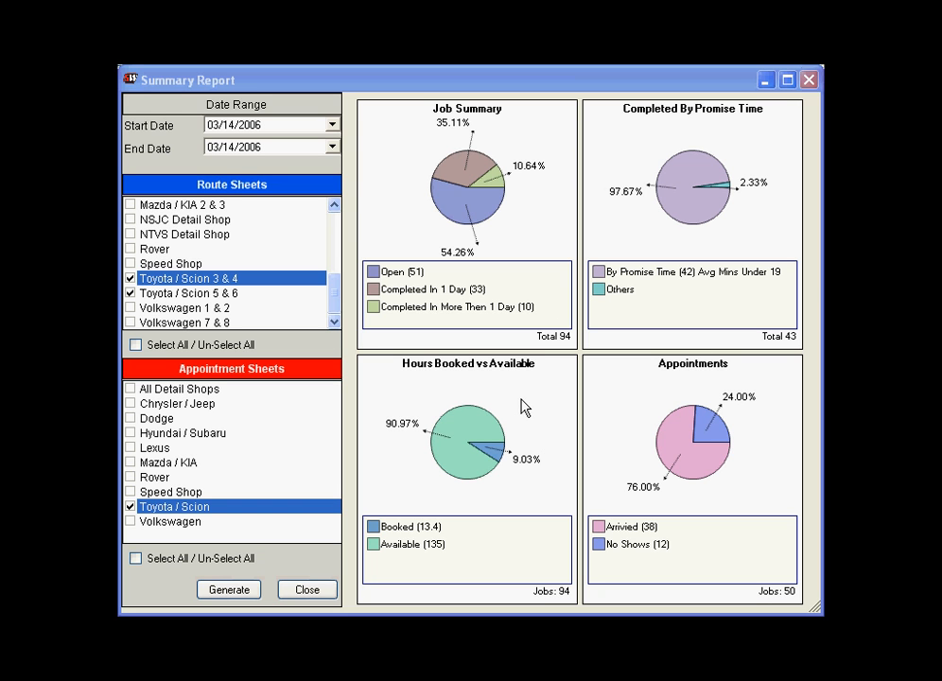
{"action": "mouse_move", "coordinate": [639, 435]}
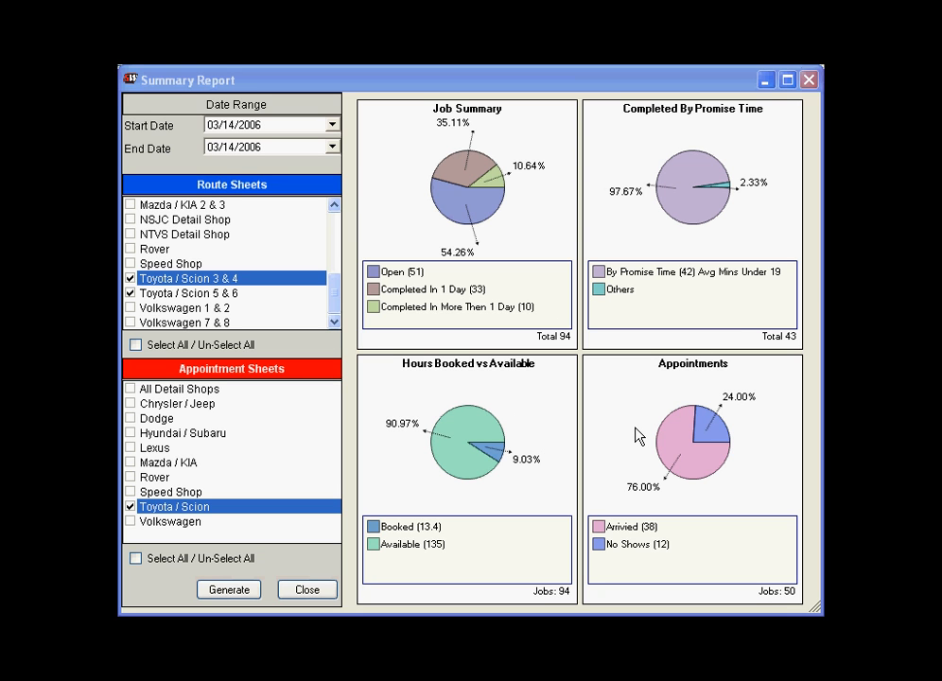